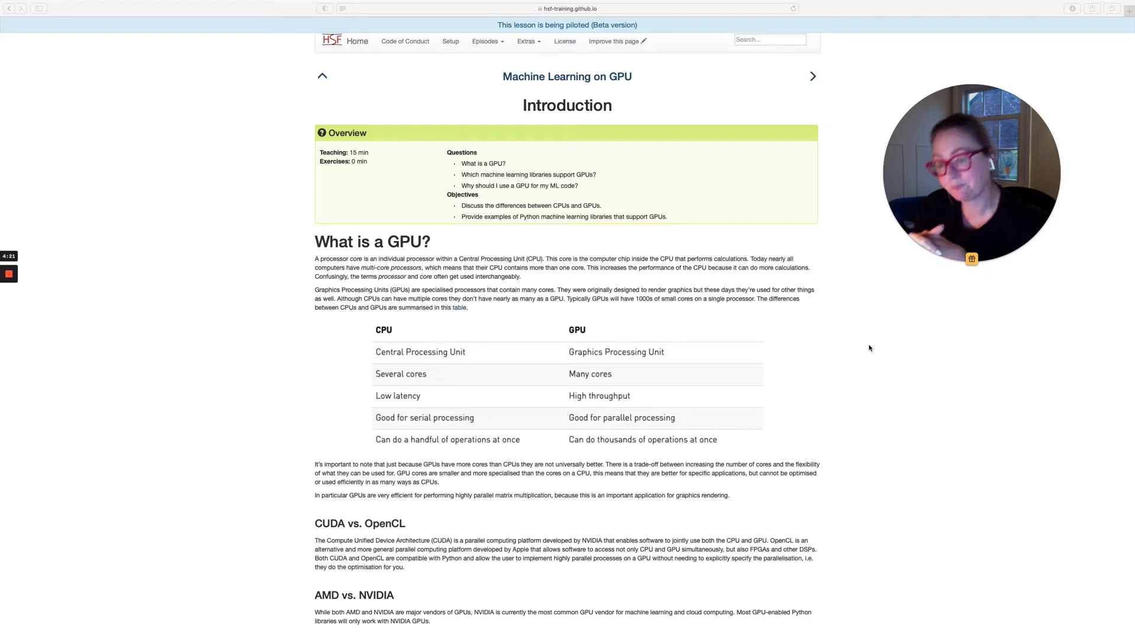
mouse_move(291, 452)
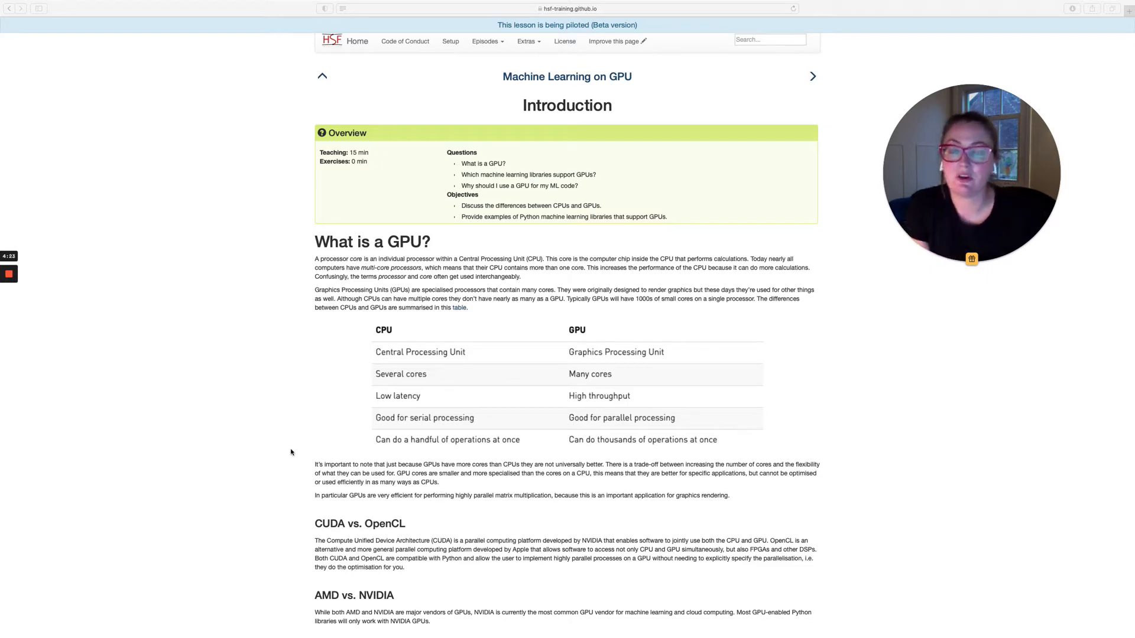
scroll("down", 3)
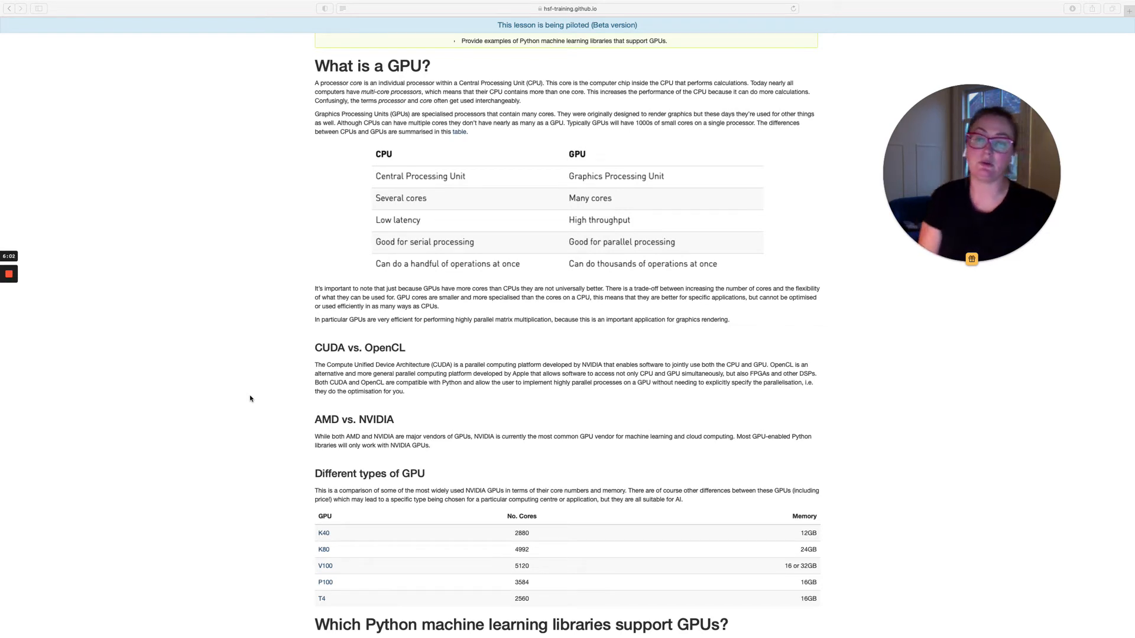
scroll("down", 3)
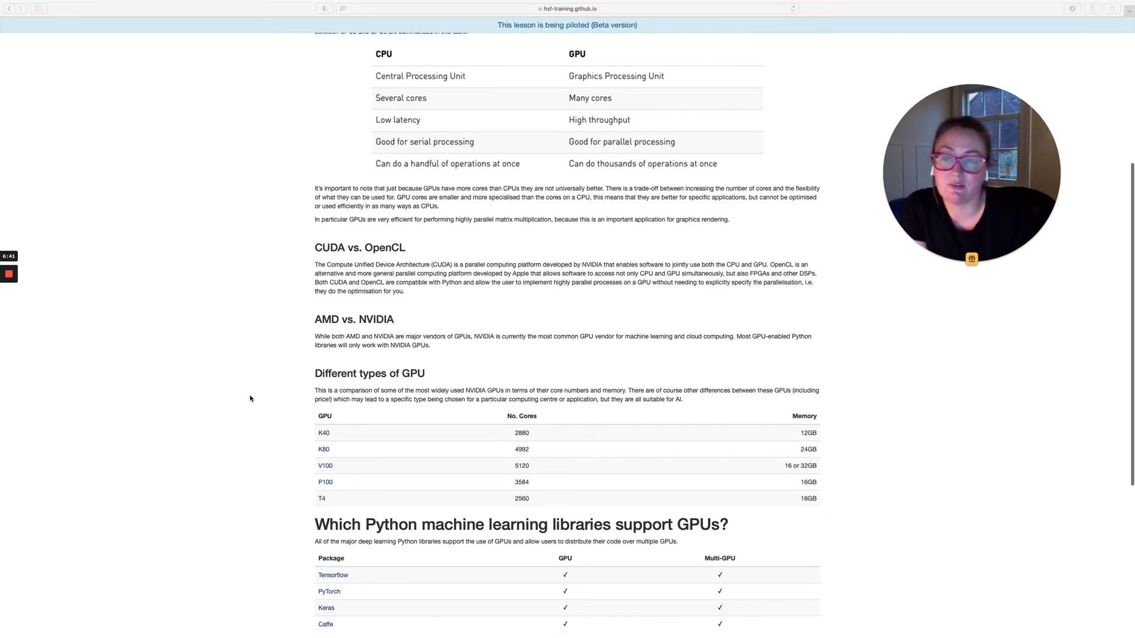
scroll("down", 3)
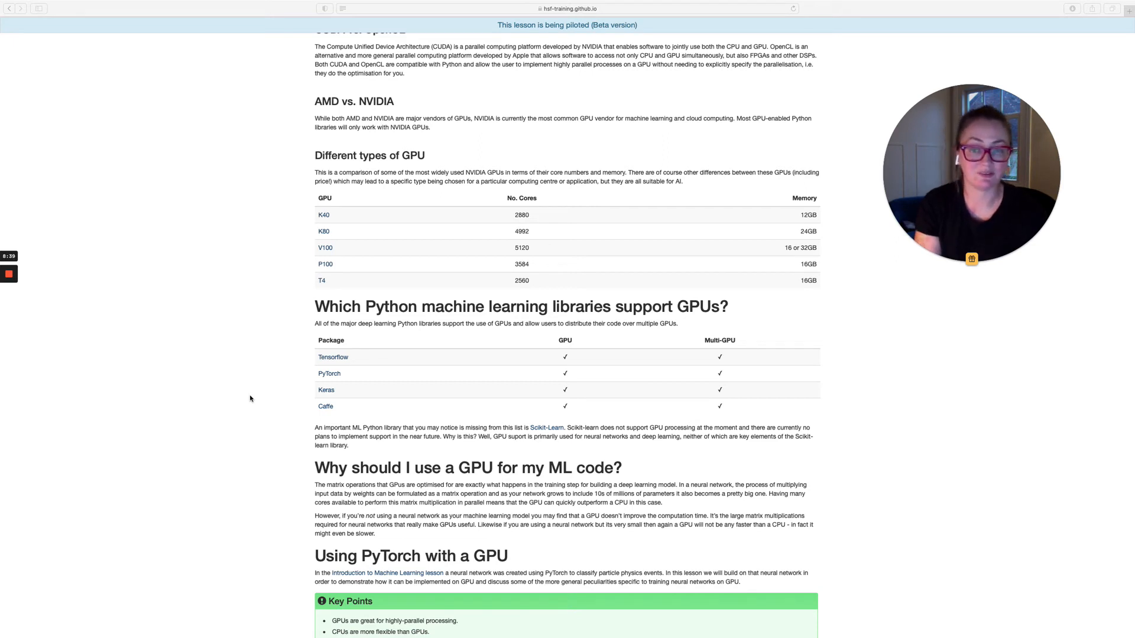
scroll("down", 3)
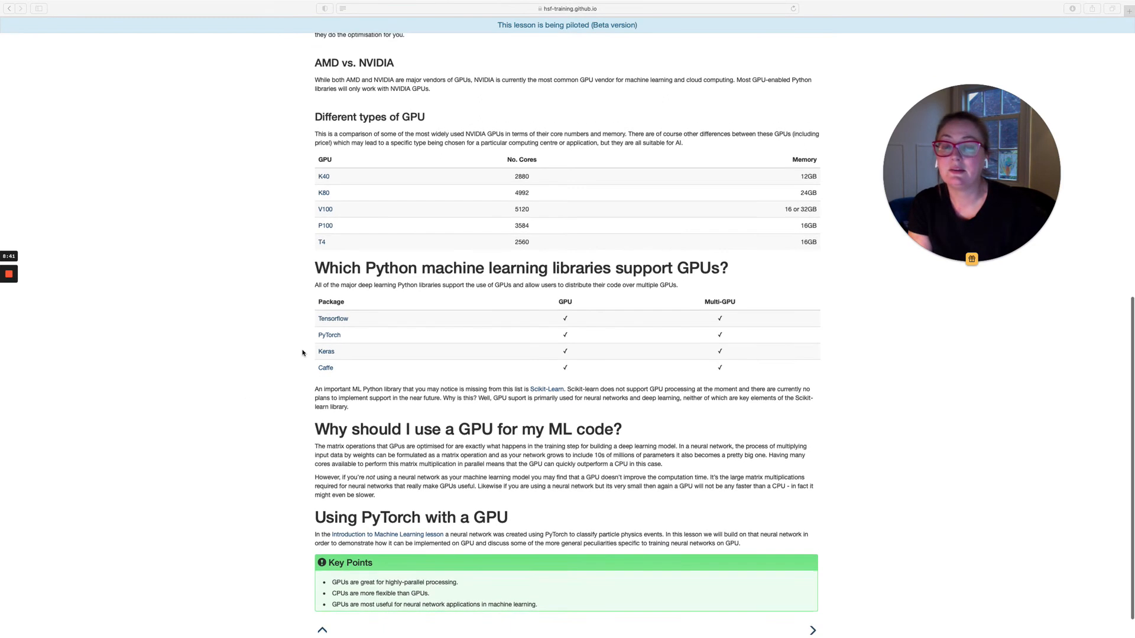
scroll("down", 3)
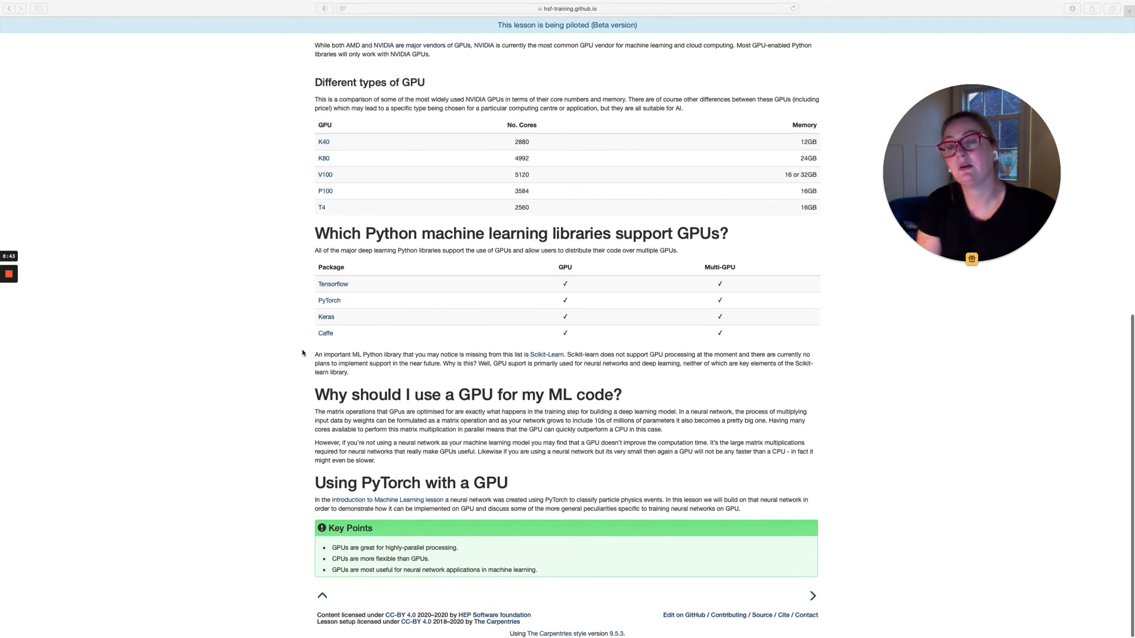